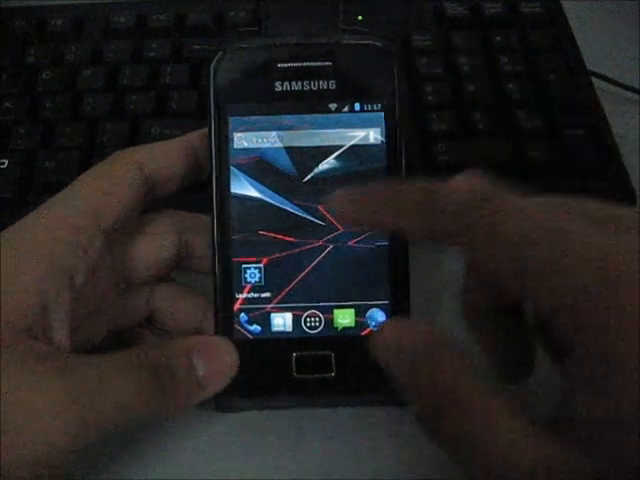
Choose a green abstract image from the built-in wallpapers and apply it to the home screen
left_click(300, 230)
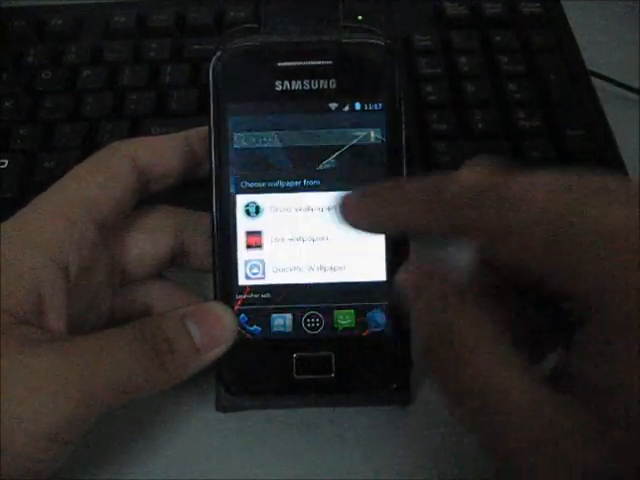
left_click(280, 240)
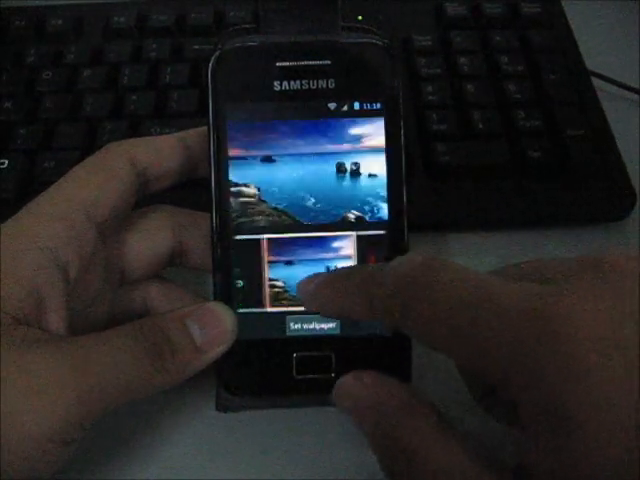
left_click(304, 326)
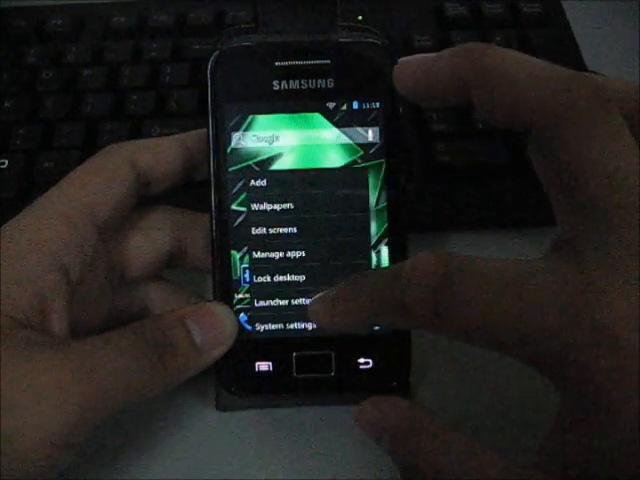
Launch the Messaging app from the app drawer, showing its new-message option
left_click(288, 300)
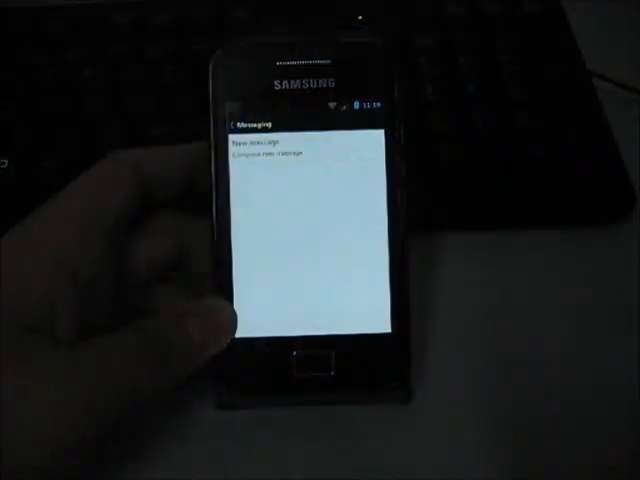
Load The Technology Of Today blog in the Browser and scroll down through it
left_click(268, 144)
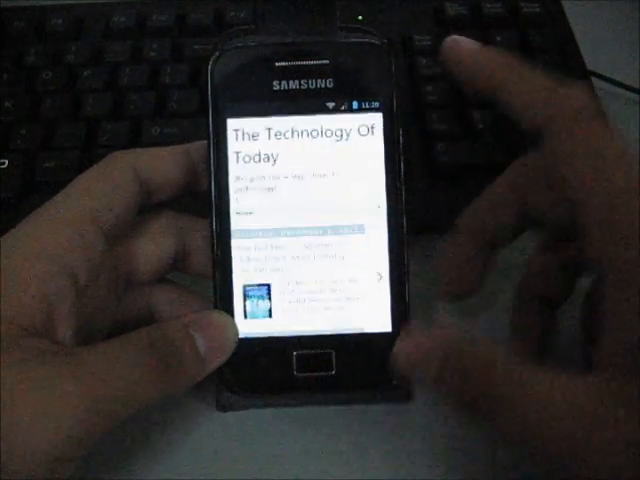
scroll("down", 3)
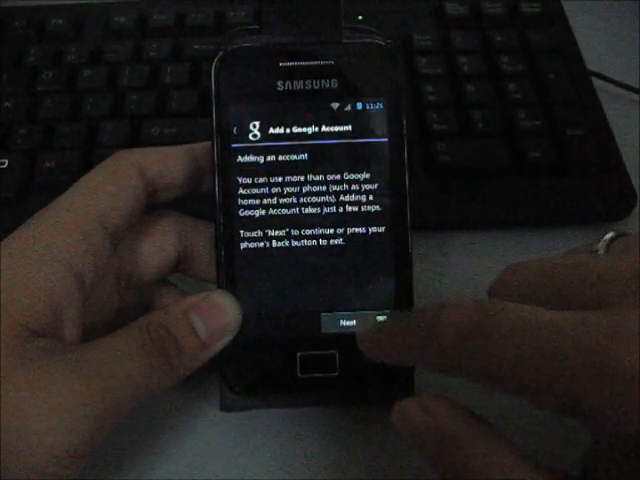
left_click(348, 322)
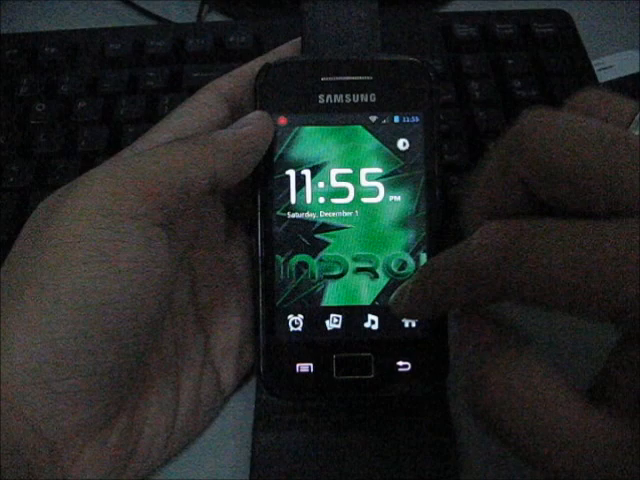
Unlock the phone from the Holo lock screen showing the 11:55 clock
left_click(294, 324)
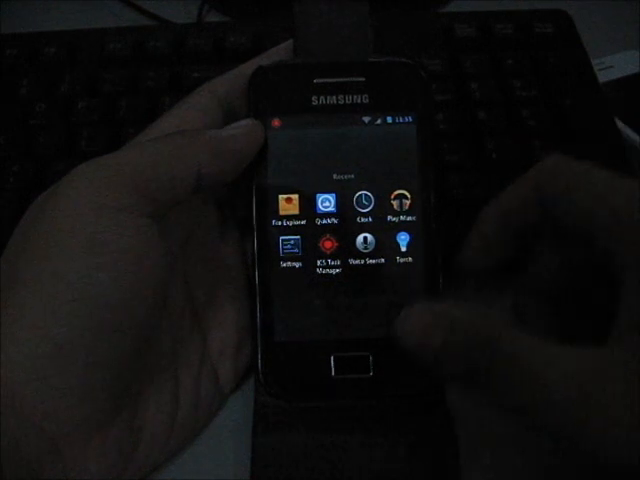
Bring up the installed apps list including Settings, Voice Search and Torch
left_click(288, 210)
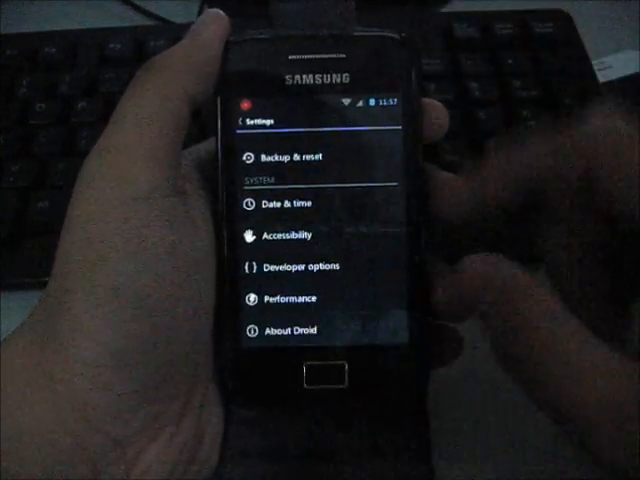
View the Performance CPU settings listing governors and min/max CPU frequencies
left_click(288, 298)
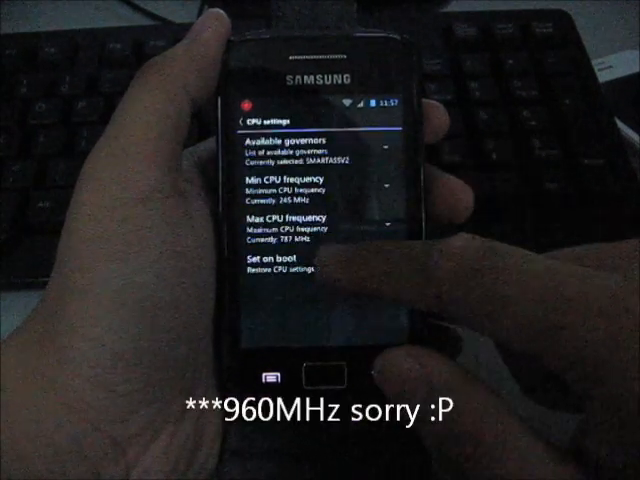
left_click(296, 220)
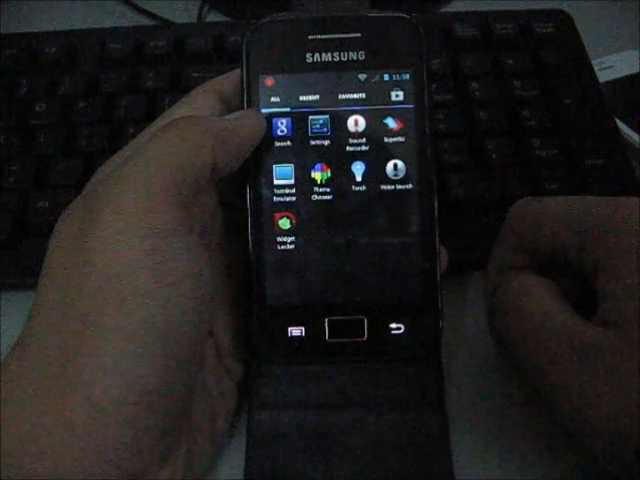
Launch Voice Search so the Speak now listening prompt appears
left_click(398, 176)
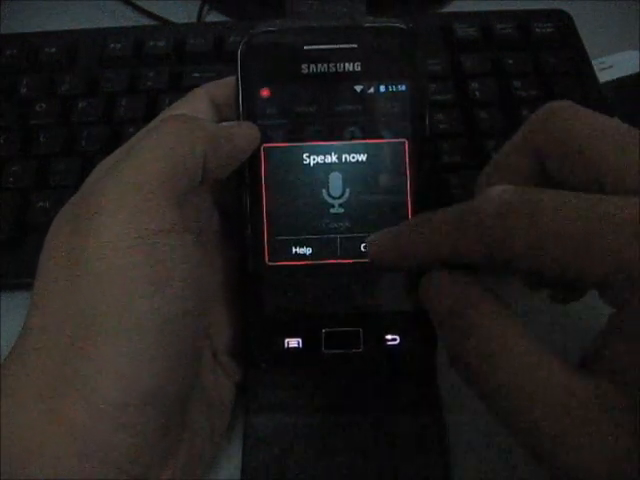